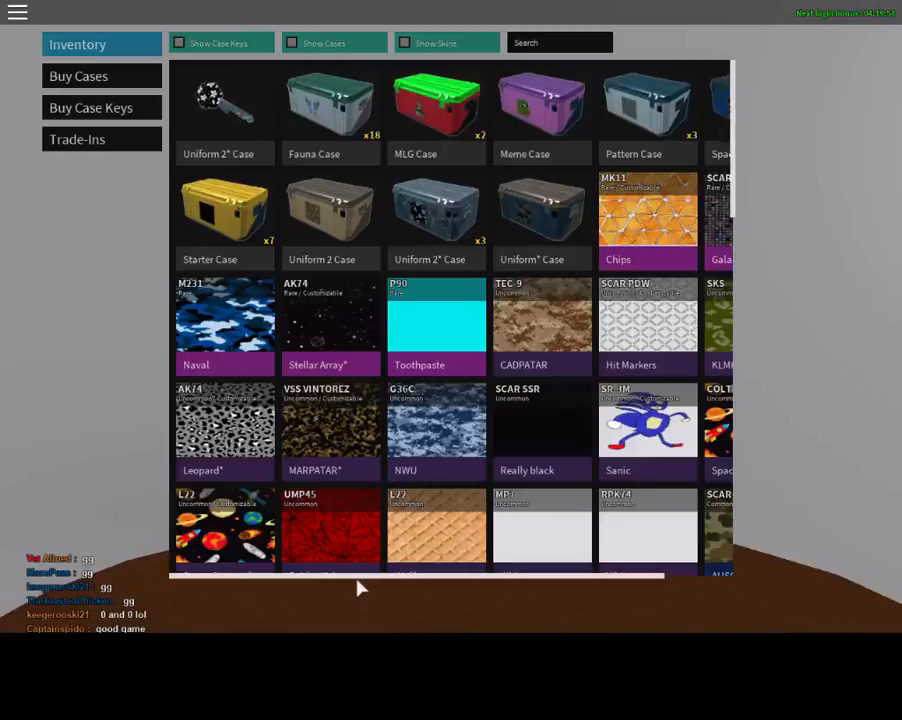
{"action": "mouse_move", "coordinate": [600, 370]}
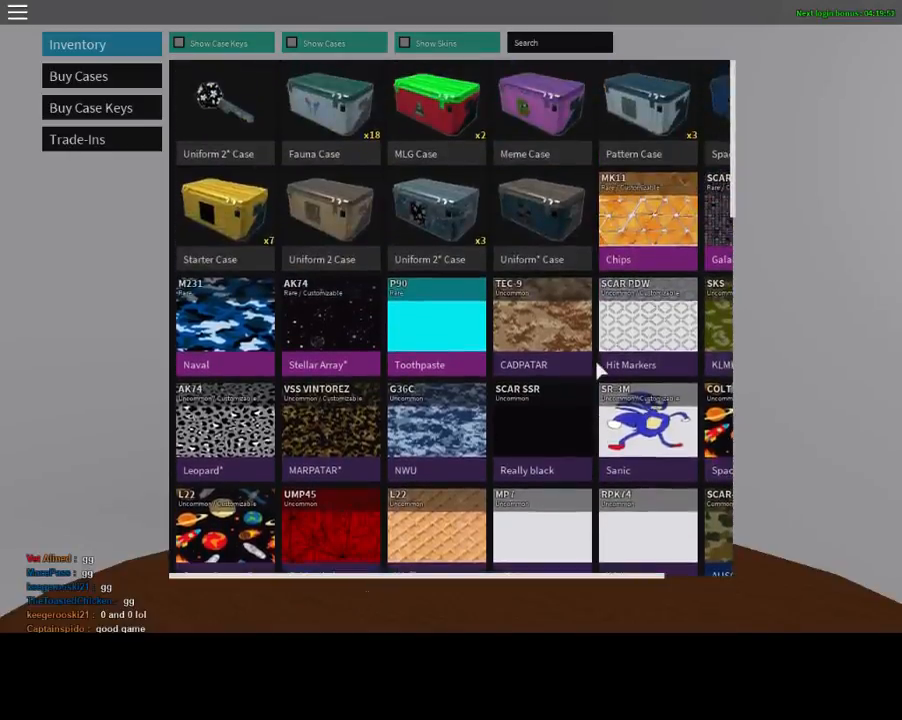
{"action": "mouse_move", "coordinate": [78, 76]}
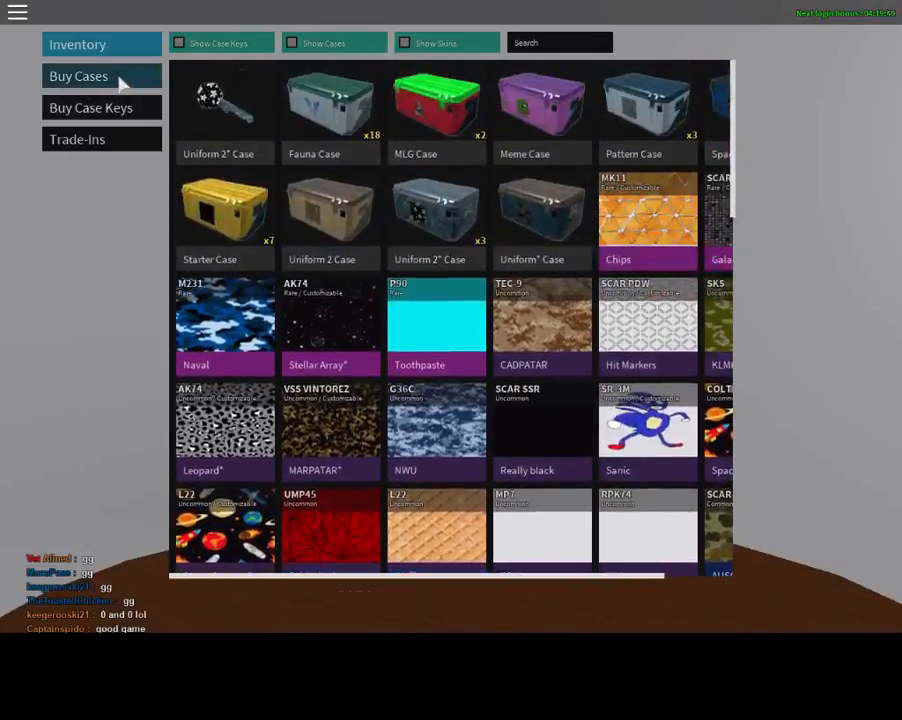
{"action": "mouse_move", "coordinate": [216, 90]}
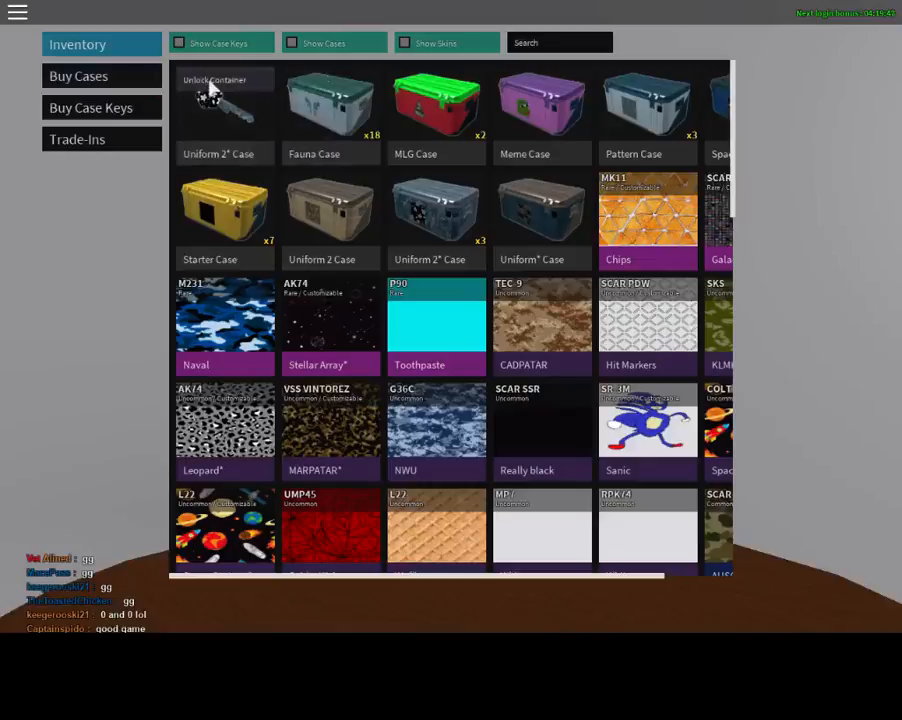